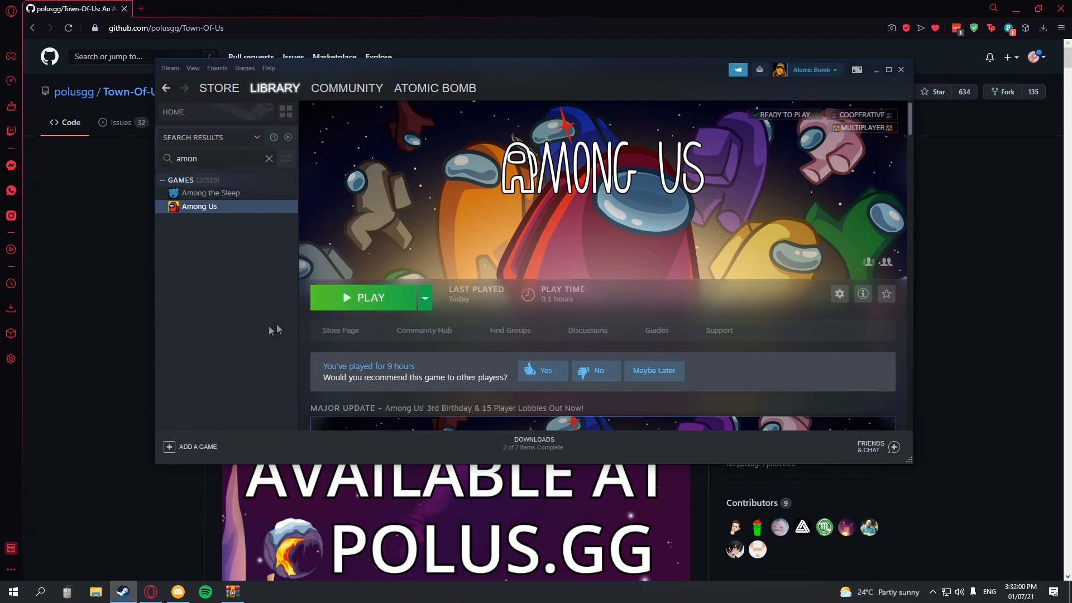
- Minimize Steam and open the Town Of Us v2.1.4 release from the repository's Releases sidebar
{"action": "left_click", "coordinate": [900, 69]}
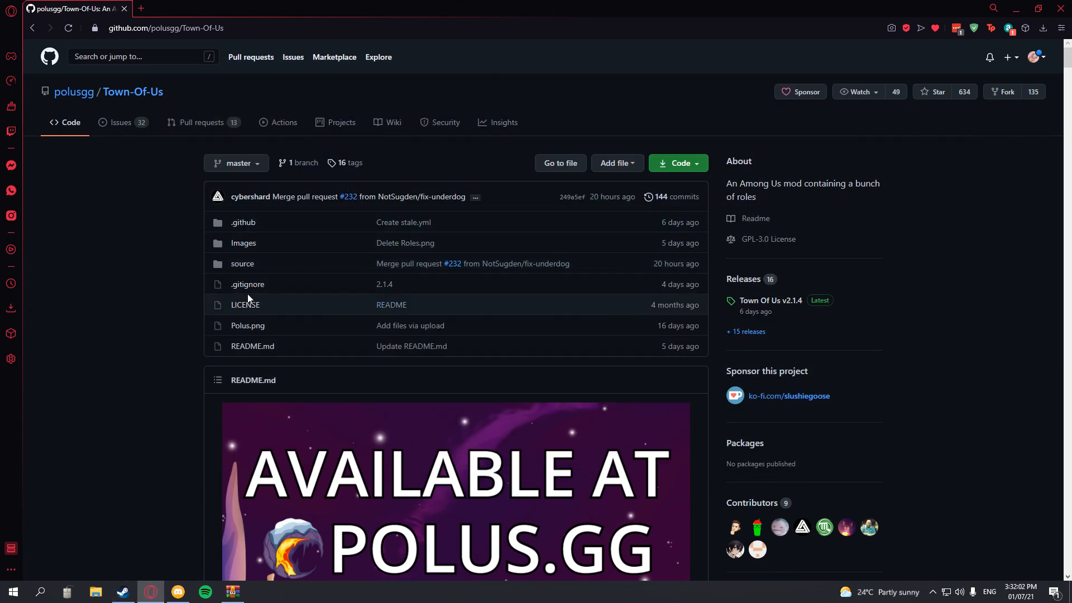
{"action": "mouse_move", "coordinate": [148, 266]}
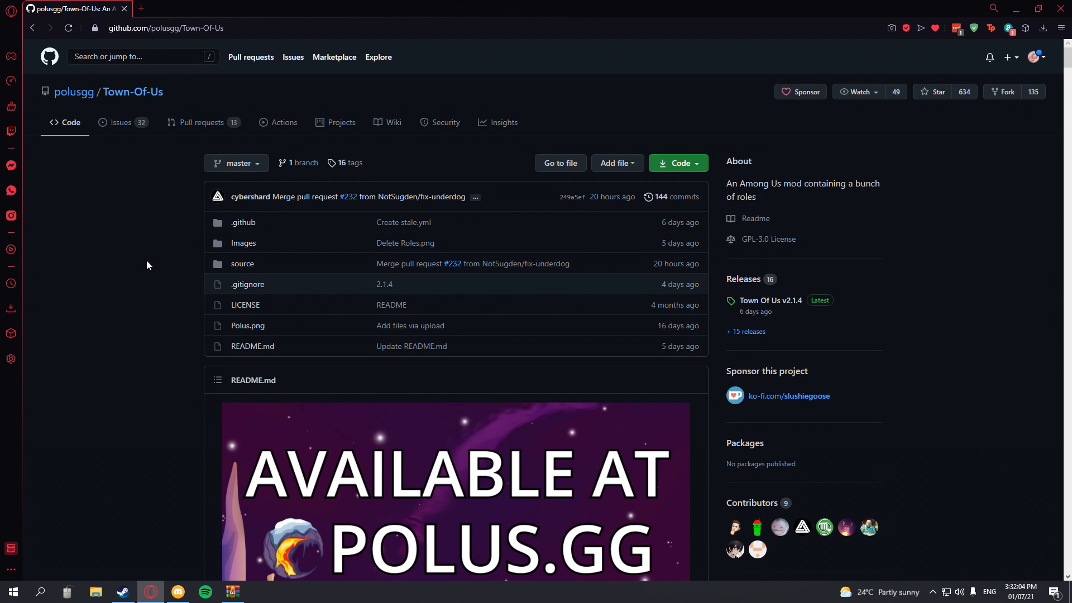
{"action": "mouse_move", "coordinate": [149, 243]}
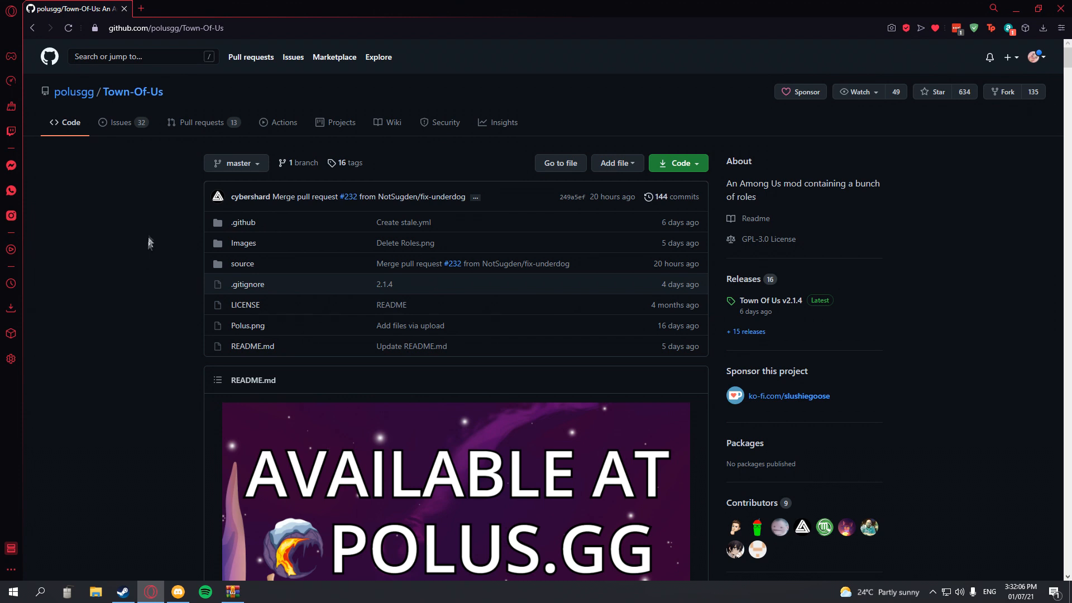
{"action": "mouse_move", "coordinate": [304, 201]}
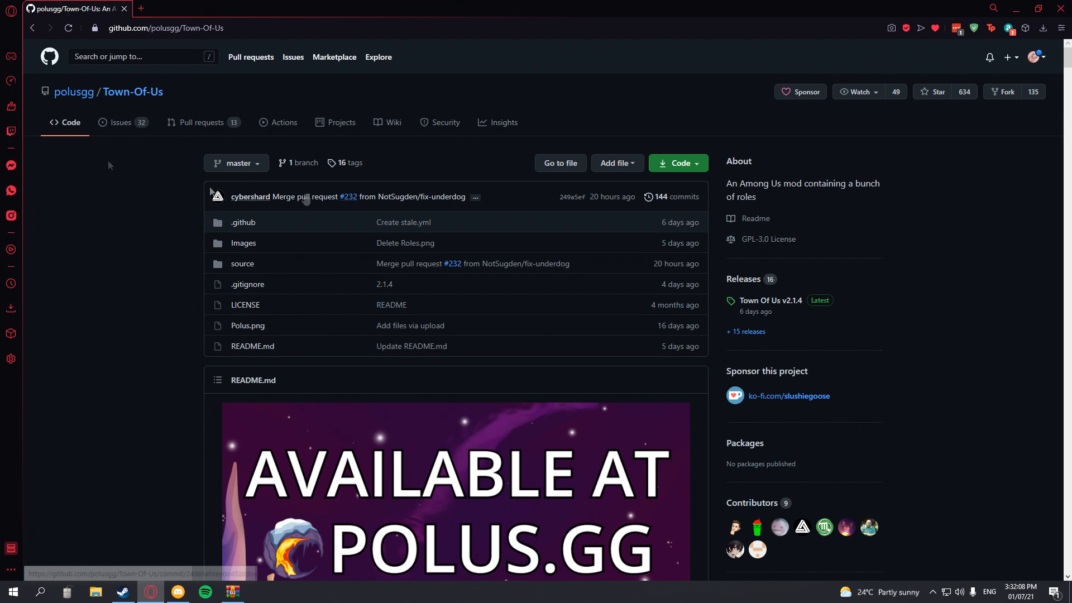
{"action": "mouse_move", "coordinate": [791, 309]}
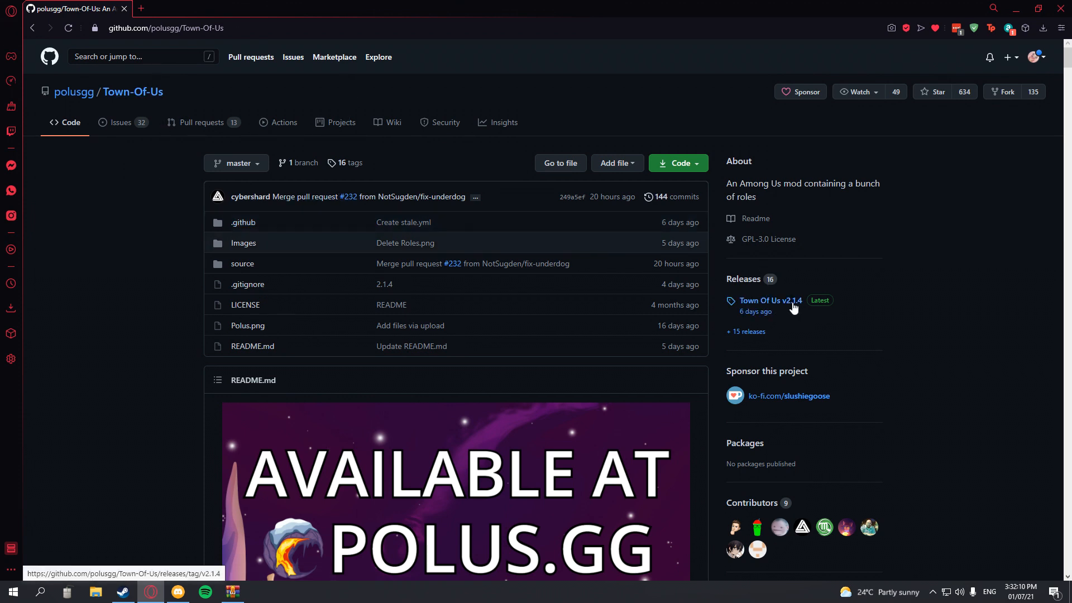
{"action": "left_click", "coordinate": [771, 301]}
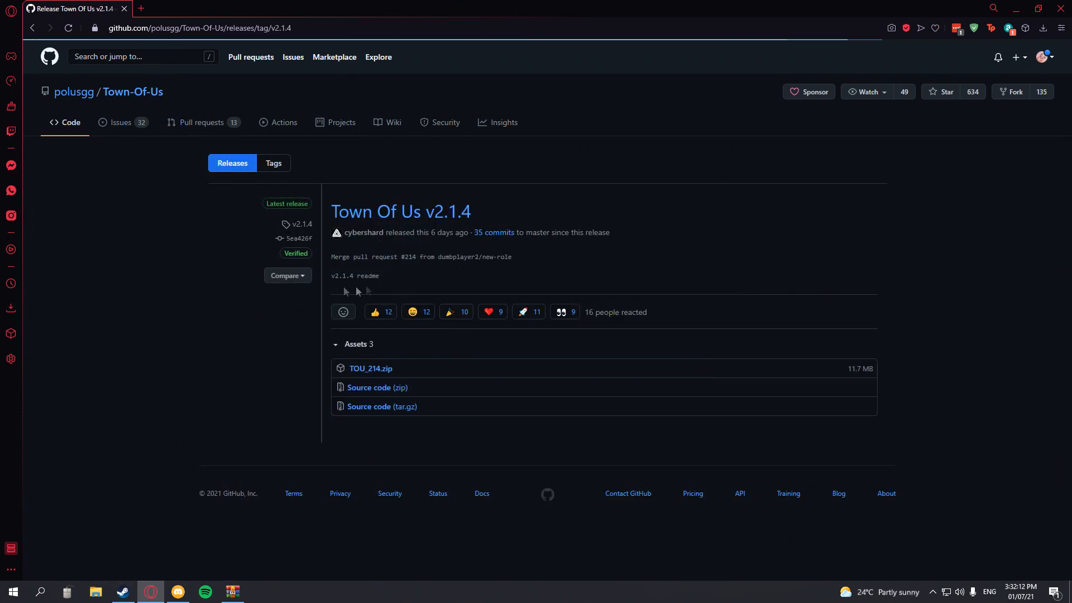
{"action": "mouse_move", "coordinate": [389, 362]}
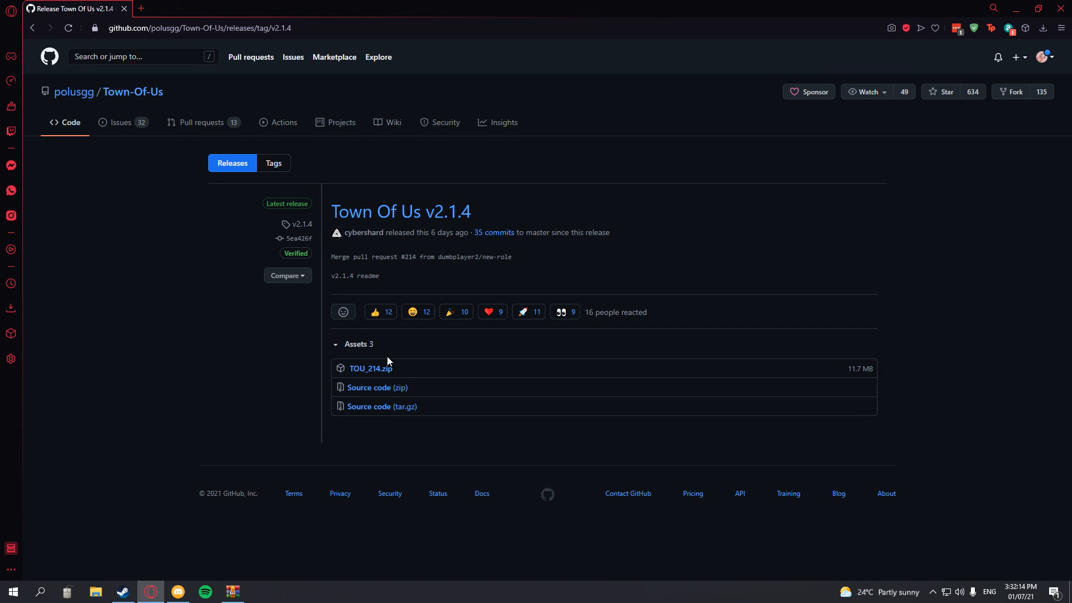
- Download TOU_214.zip into WinRAR, then browse Among Us local files via Manage in the Steam library
{"action": "left_click", "coordinate": [370, 368]}
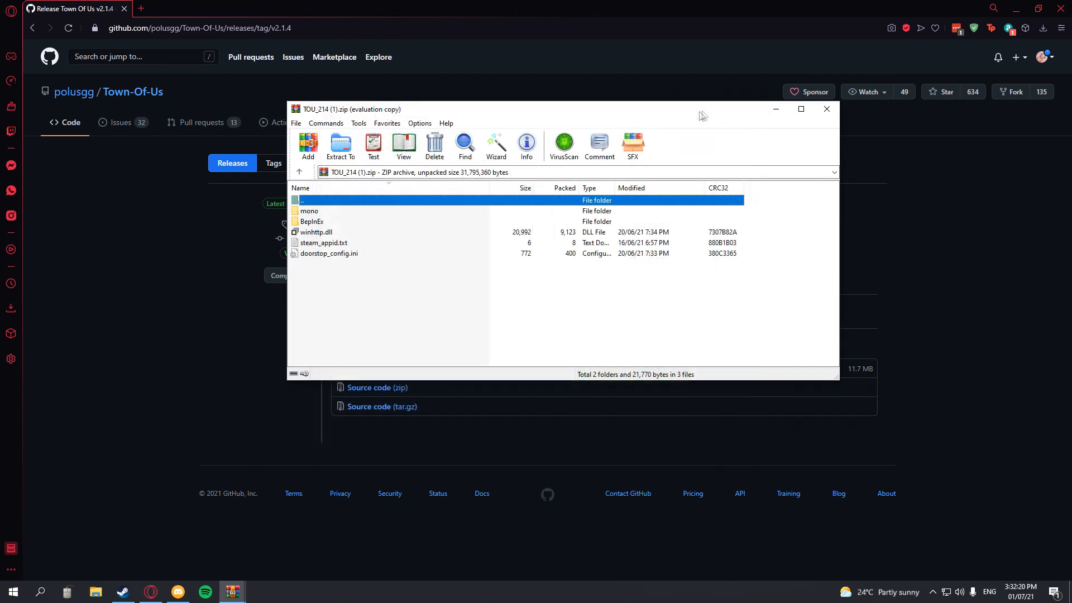
{"action": "left_click", "coordinate": [123, 592]}
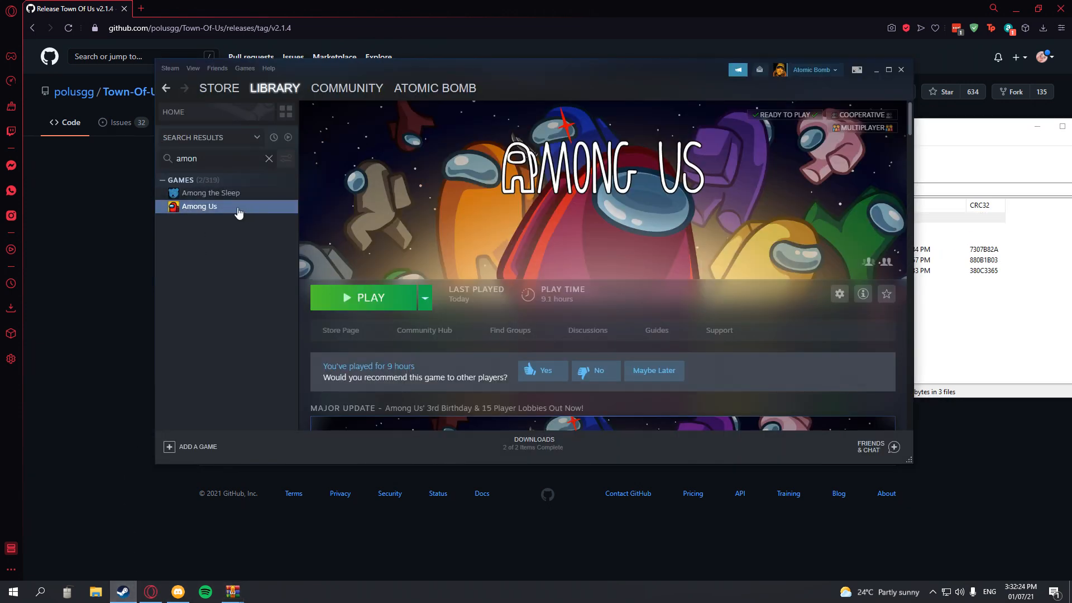
{"action": "right_click", "coordinate": [199, 206]}
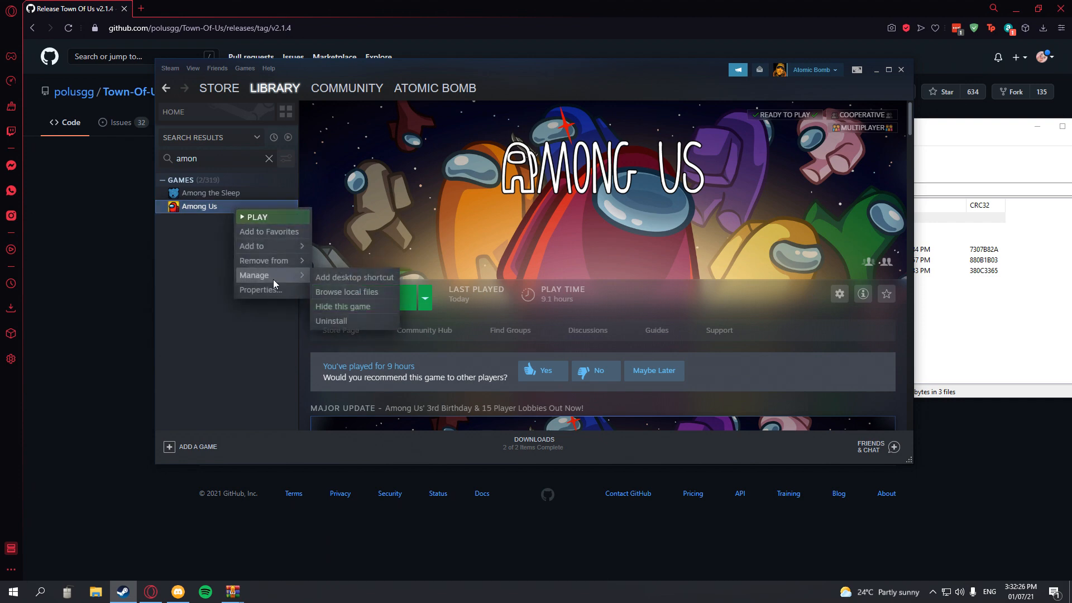
{"action": "mouse_move", "coordinate": [344, 296]}
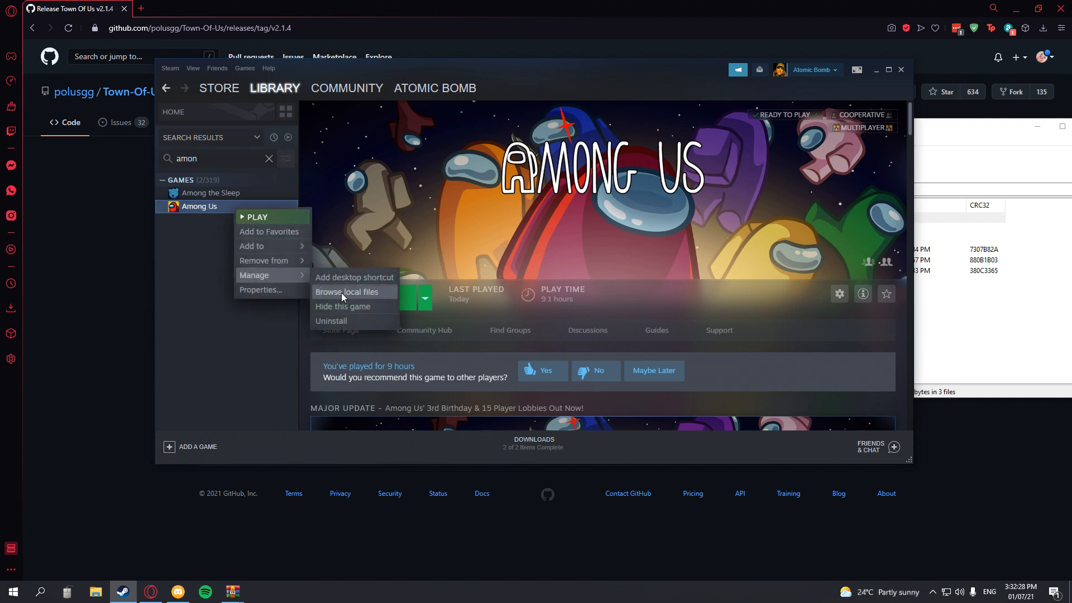
{"action": "left_click", "coordinate": [346, 292]}
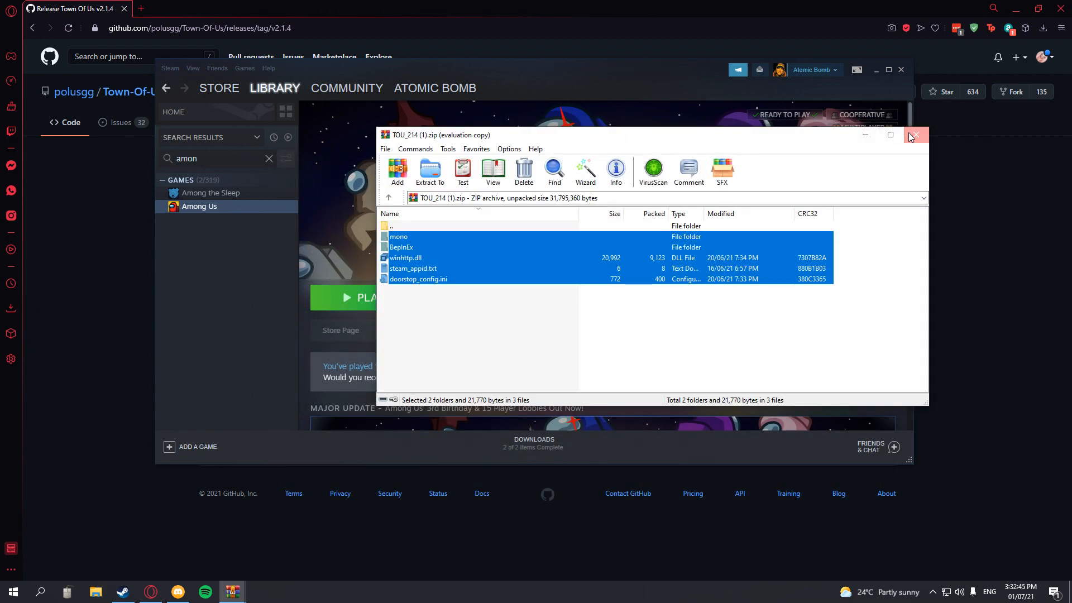
- Close the TOU_214 archive in WinRAR after dragging its contents into the Among Us folder
{"action": "left_click", "coordinate": [915, 135]}
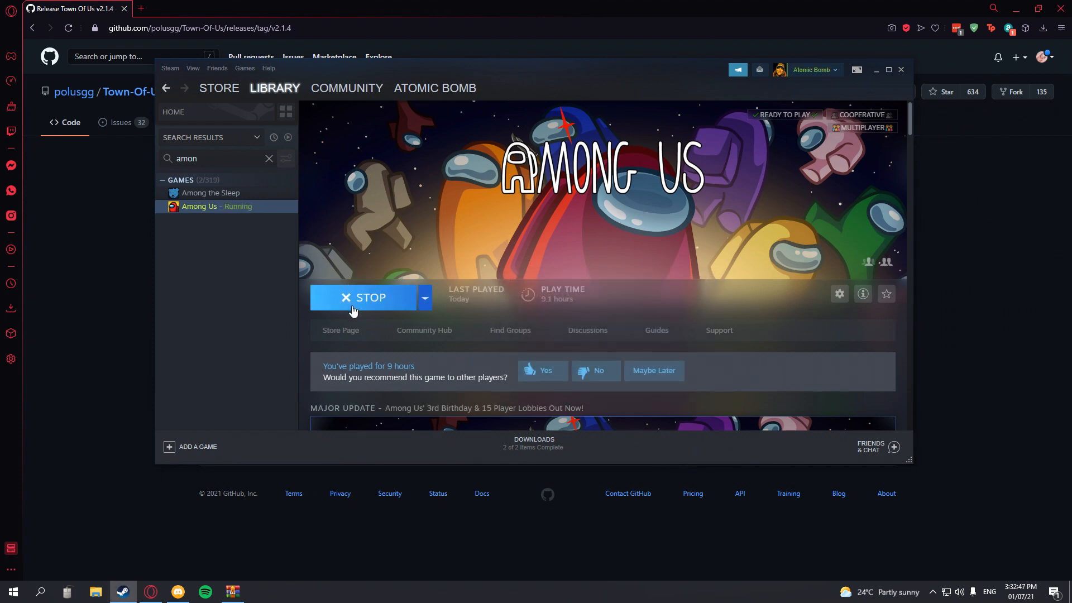